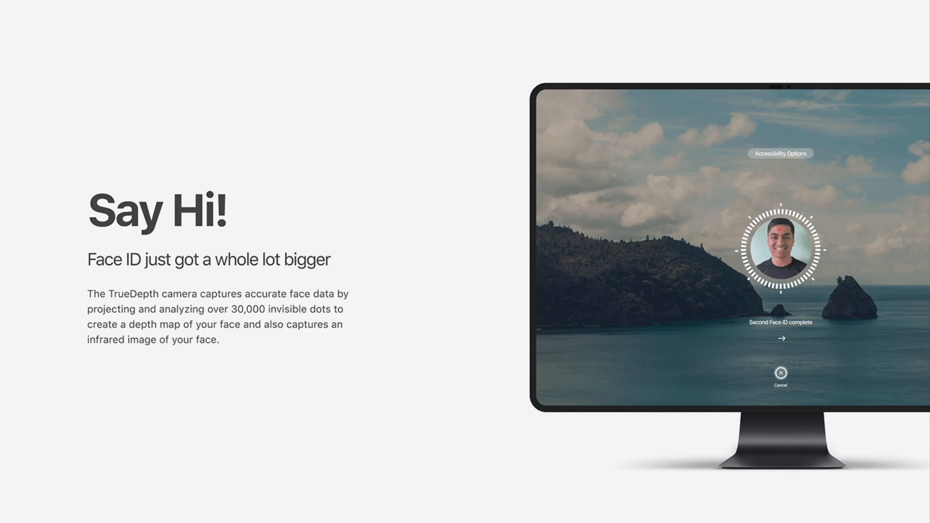
{"action": "scroll", "scroll_direction": "down", "scroll_amount": 3}
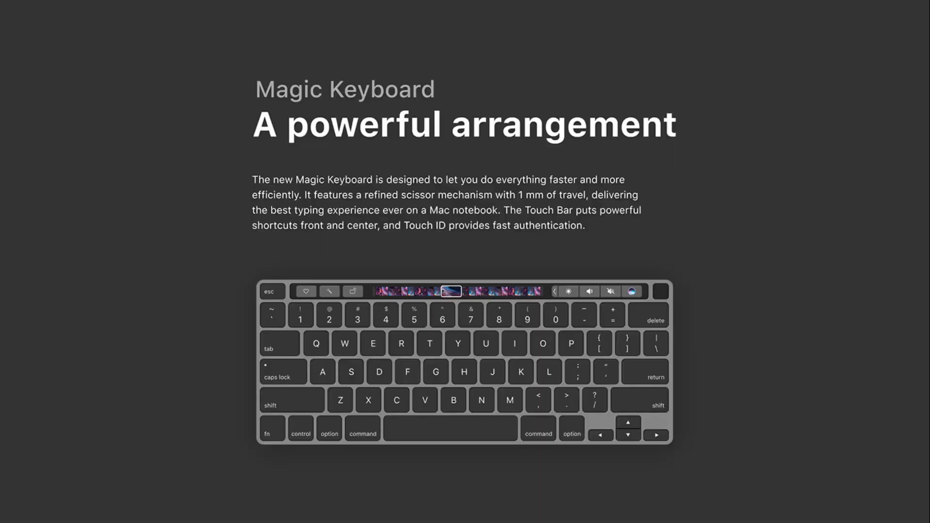